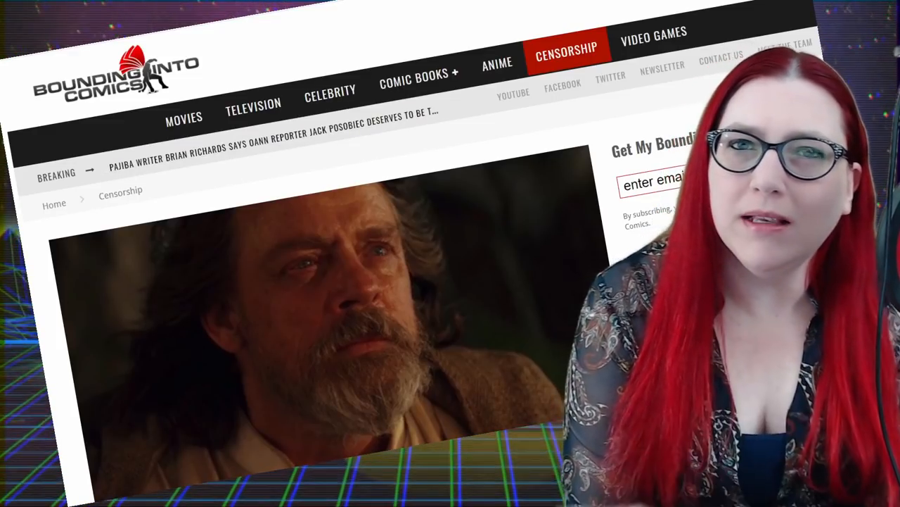
Step: Scroll past the Luke Skywalker header image to the Star Wars subreddit ban headline
scroll("down", 3)
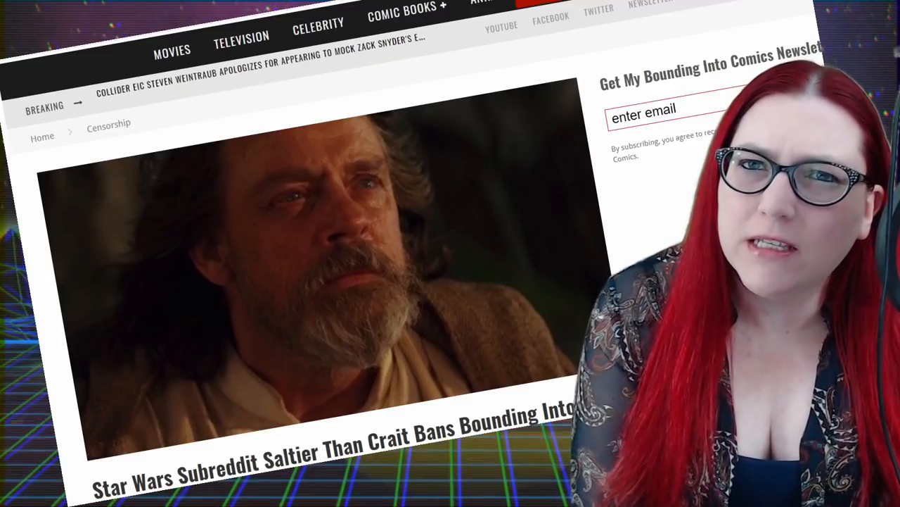
Step: Scroll down to the Moonlit_Mushroom quote and the embedded Reddit rules post
scroll("down", 3)
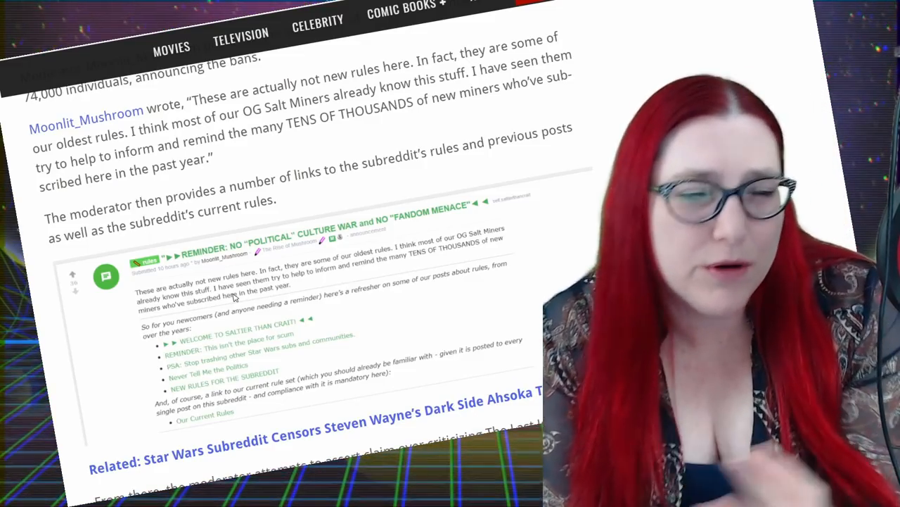
Step: Scroll down past the Related link to the moderator's 'We were here first' Last Jedi claim
scroll("down", 3)
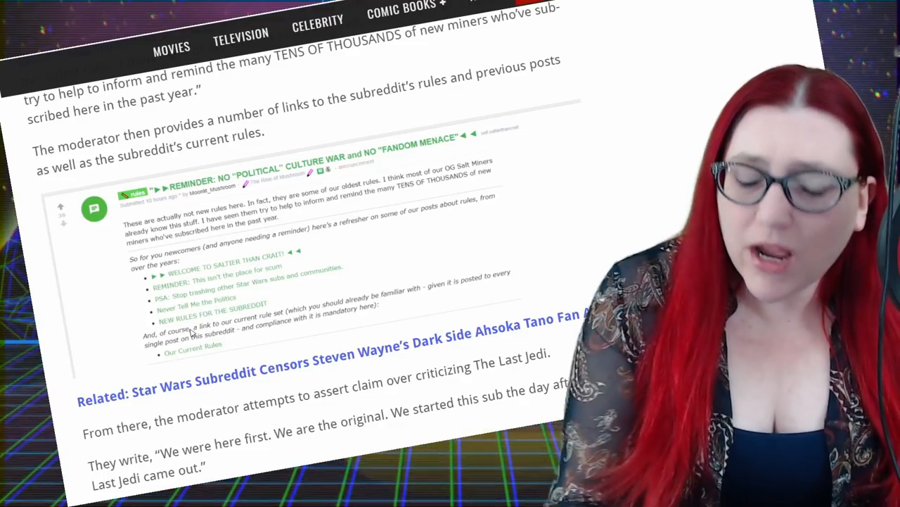
scroll("down", 3)
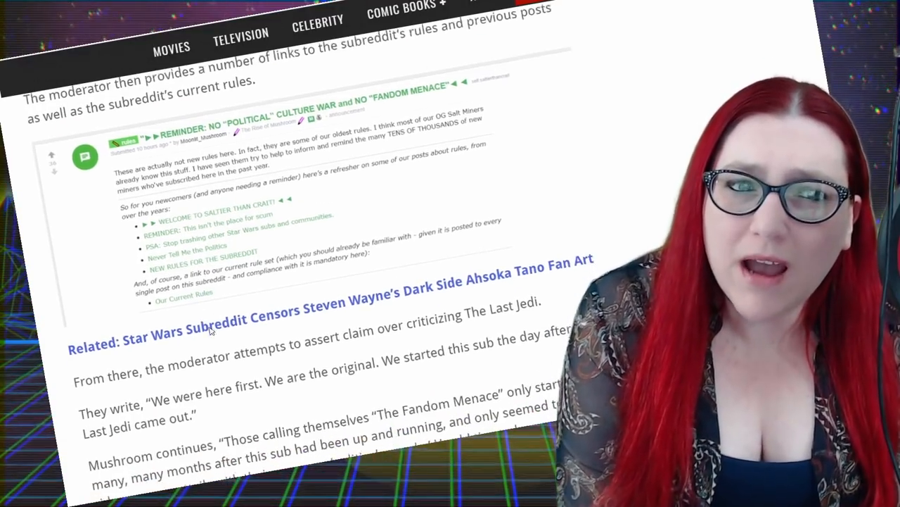
Step: Scroll down to the bolded 'Fandom Menace' excerpt and the embedded Last Jedi video
scroll("down", 3)
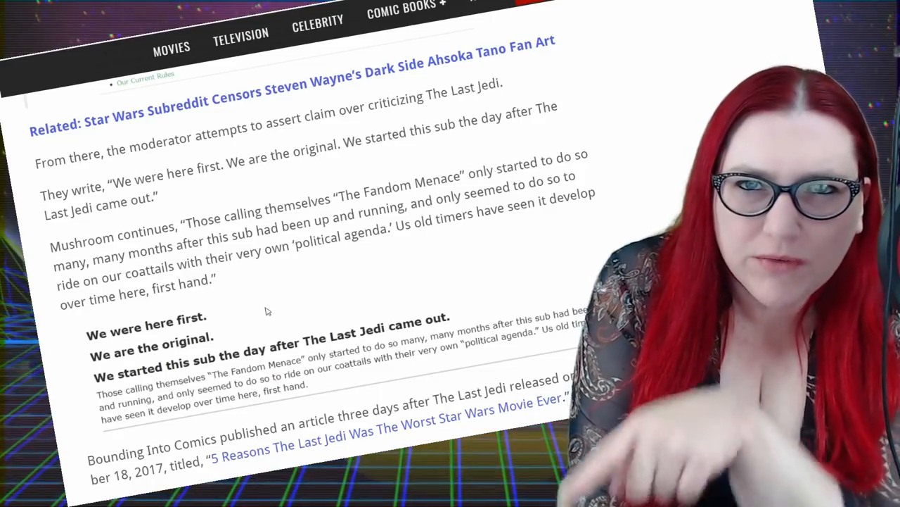
scroll("down", 3)
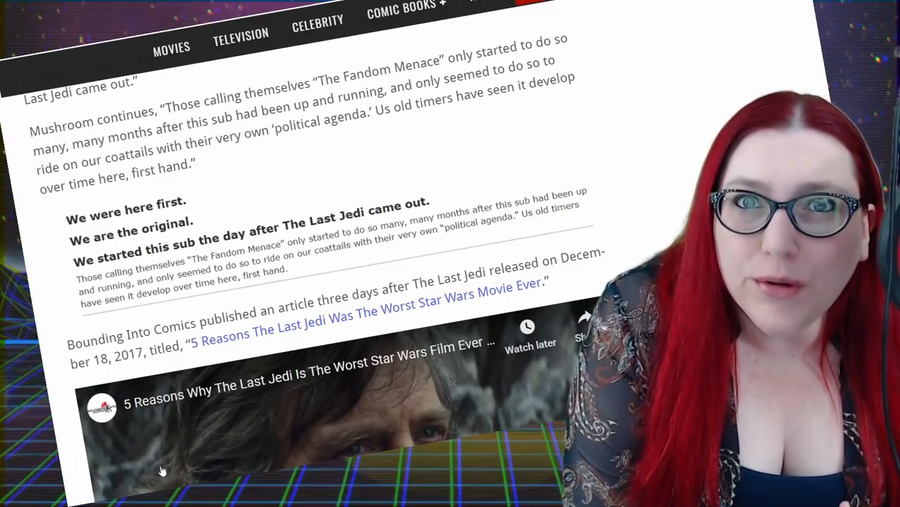
Step: Scroll down to the ban list naming Geeks + Gamers, Doomcock and Bounding Into Comics
scroll("down", 3)
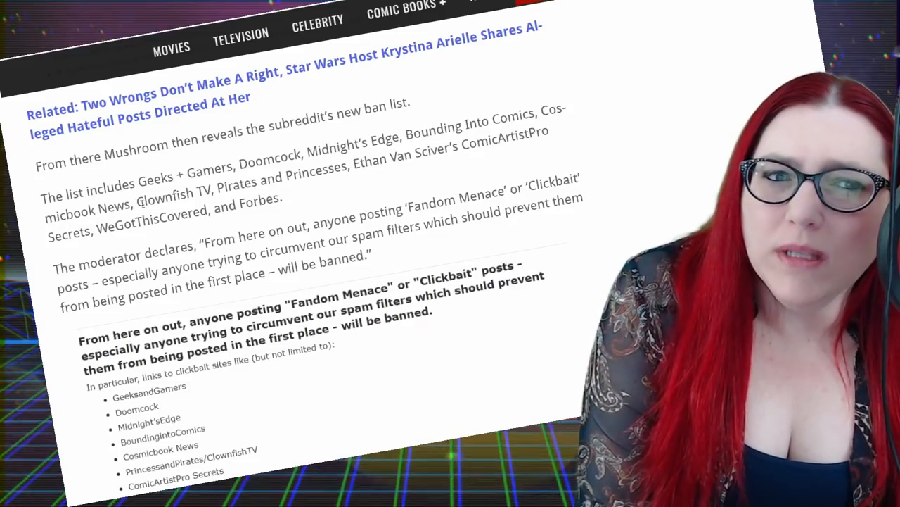
Step: Highlight the banned sites text, select 'Forbes', then clear the highlight
left_click_drag(144, 193, 341, 190)
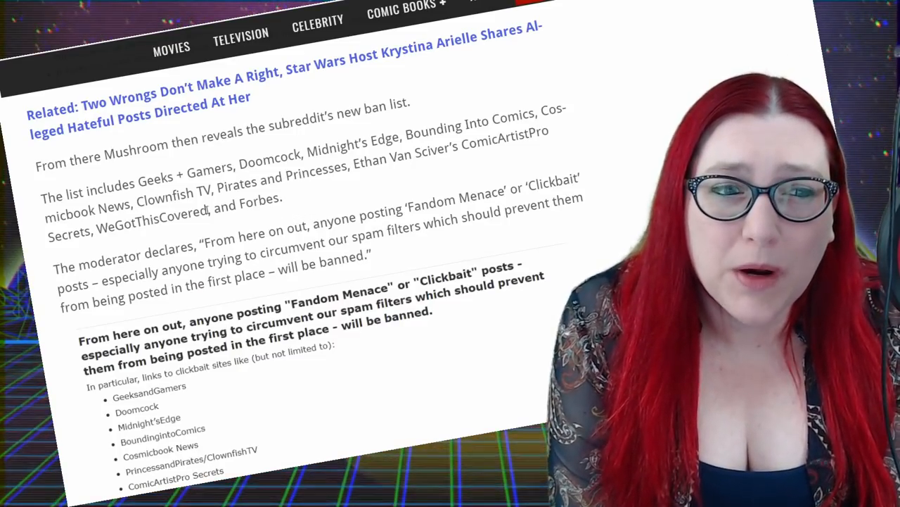
double_click(260, 199)
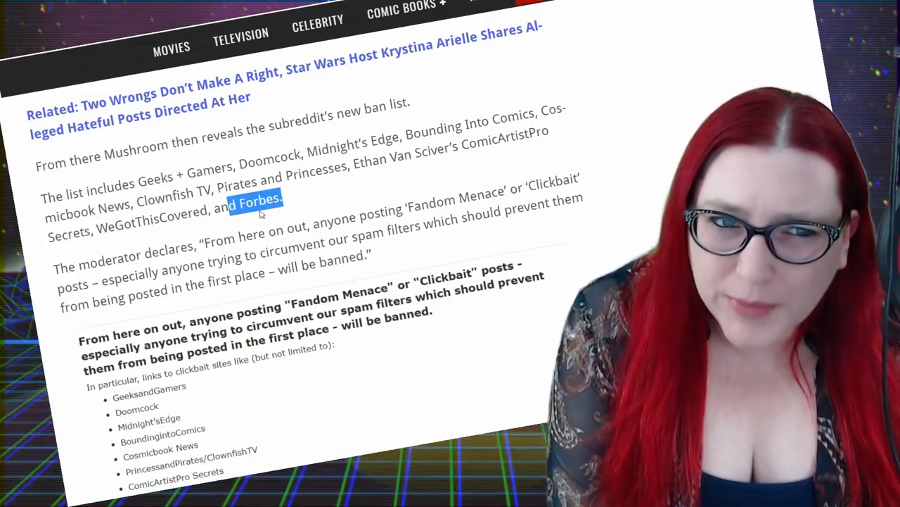
left_click(258, 200)
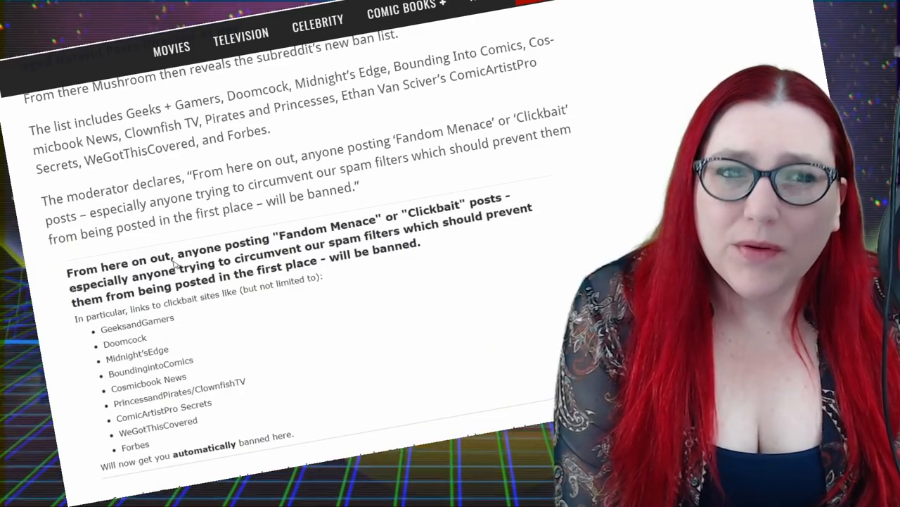
mouse_move(328, 144)
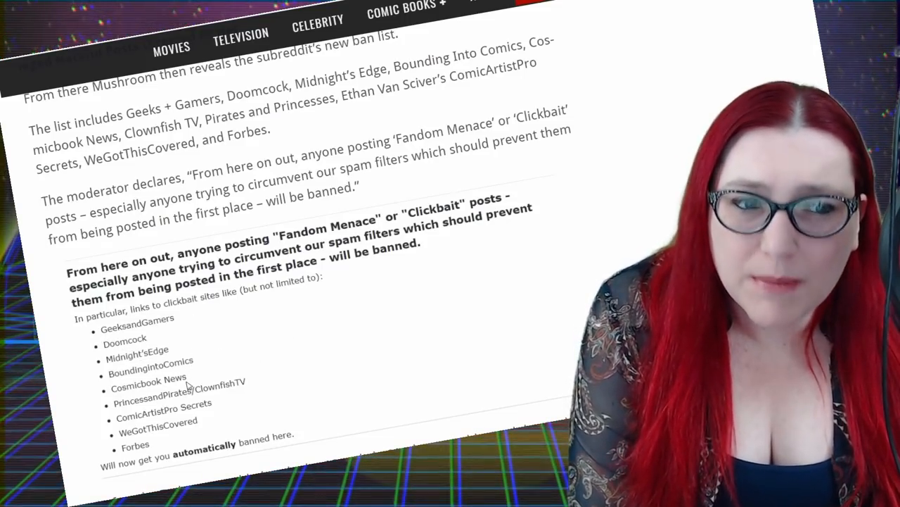
Step: Scroll below the ban notice to the paragraph explaining why Forbes was banned
scroll("down", 3)
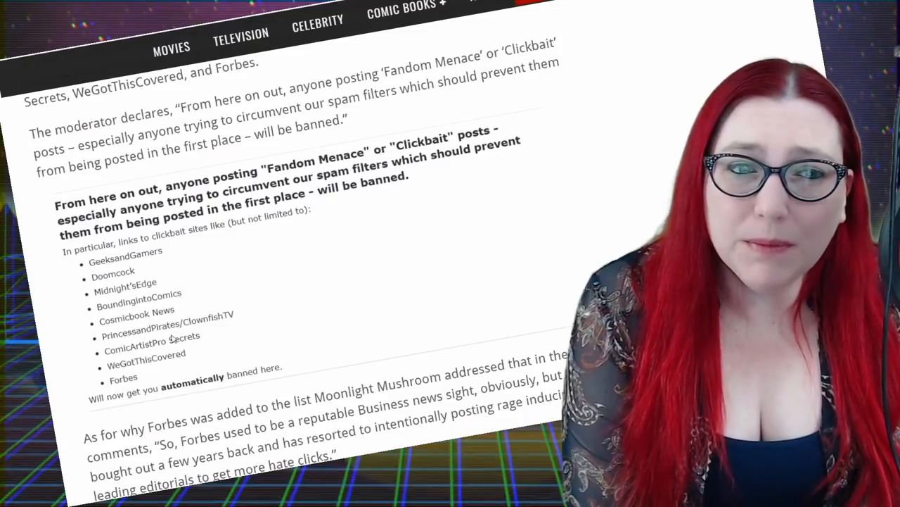